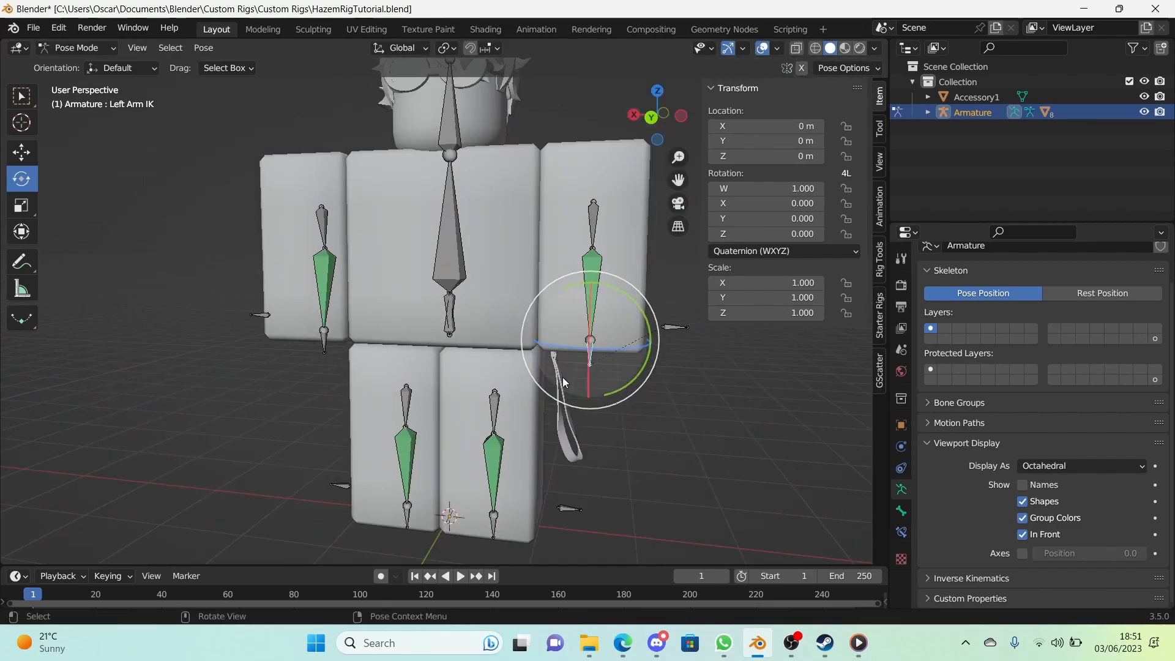
Step: Orbit the view around to bring the character's left leg into view
left_click_drag(562, 382, 468, 401)
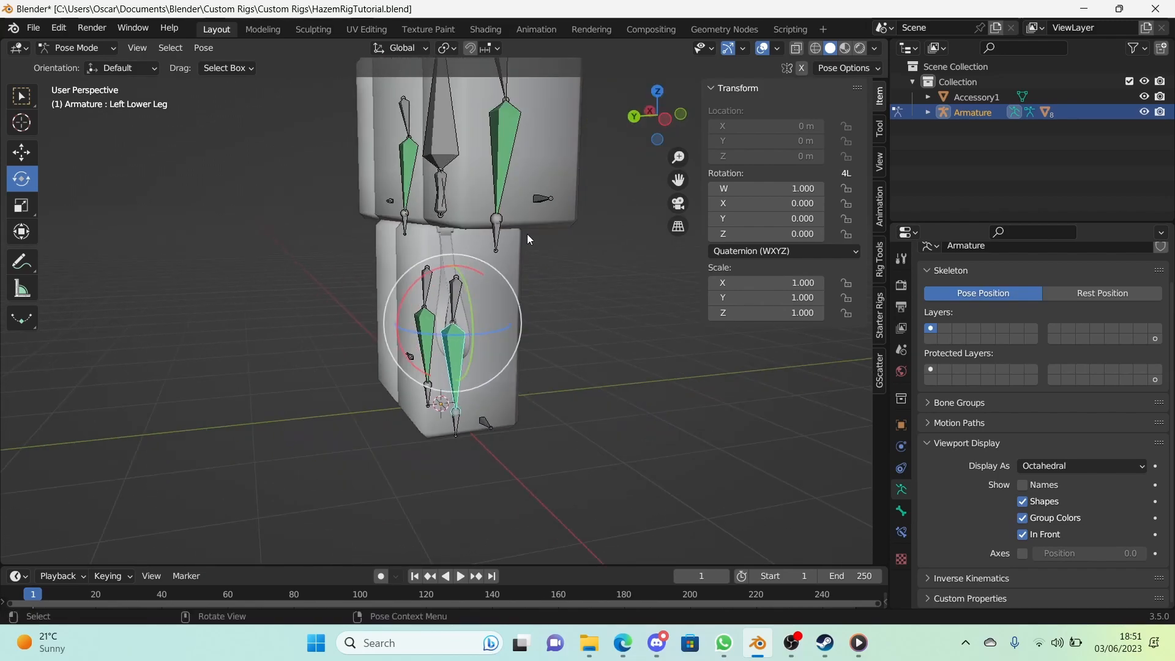
mouse_move(500, 203)
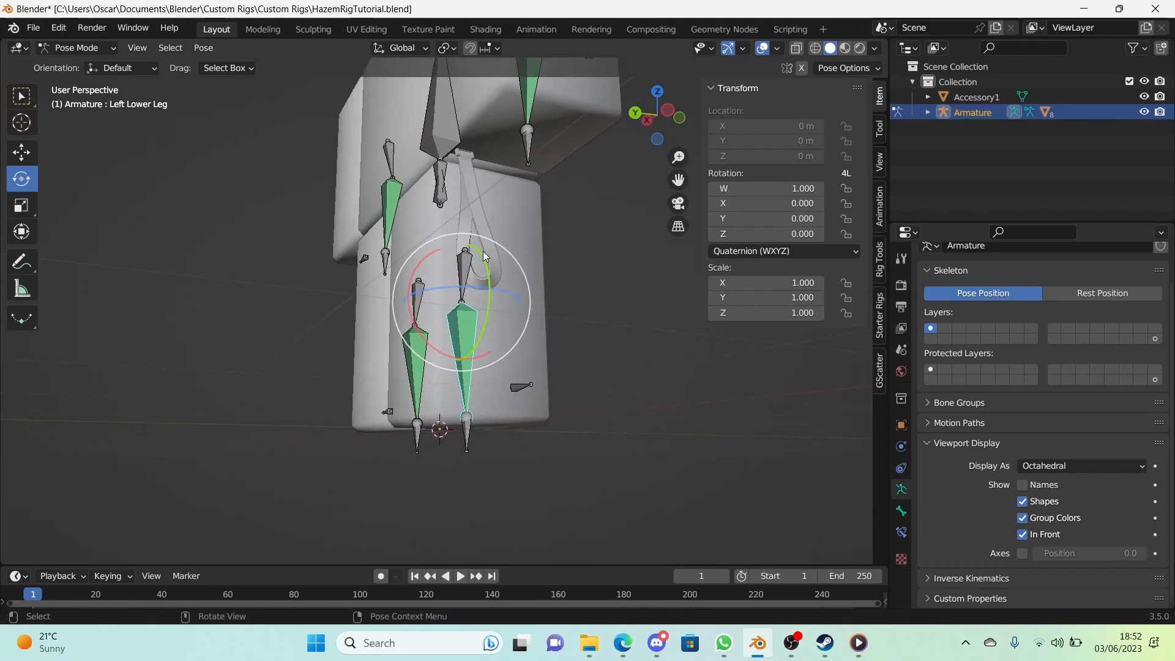
mouse_move(461, 256)
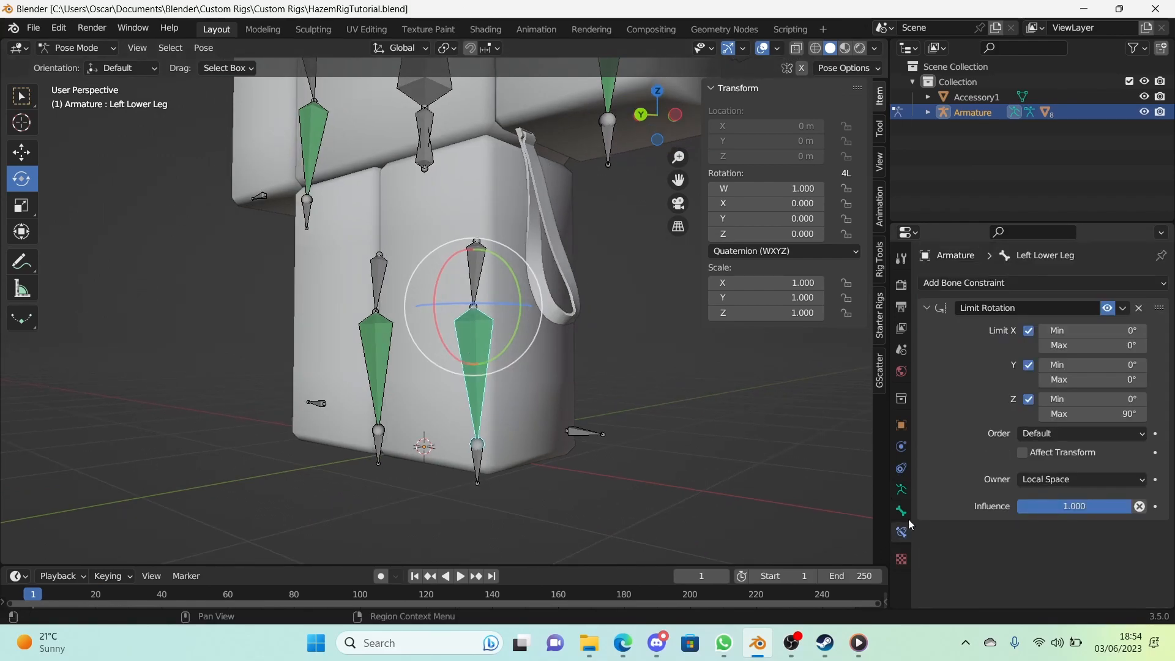
Step: Add an IK constraint to Left Lower Leg targeting the armature's Left Leg IK bone
left_click(926, 308)
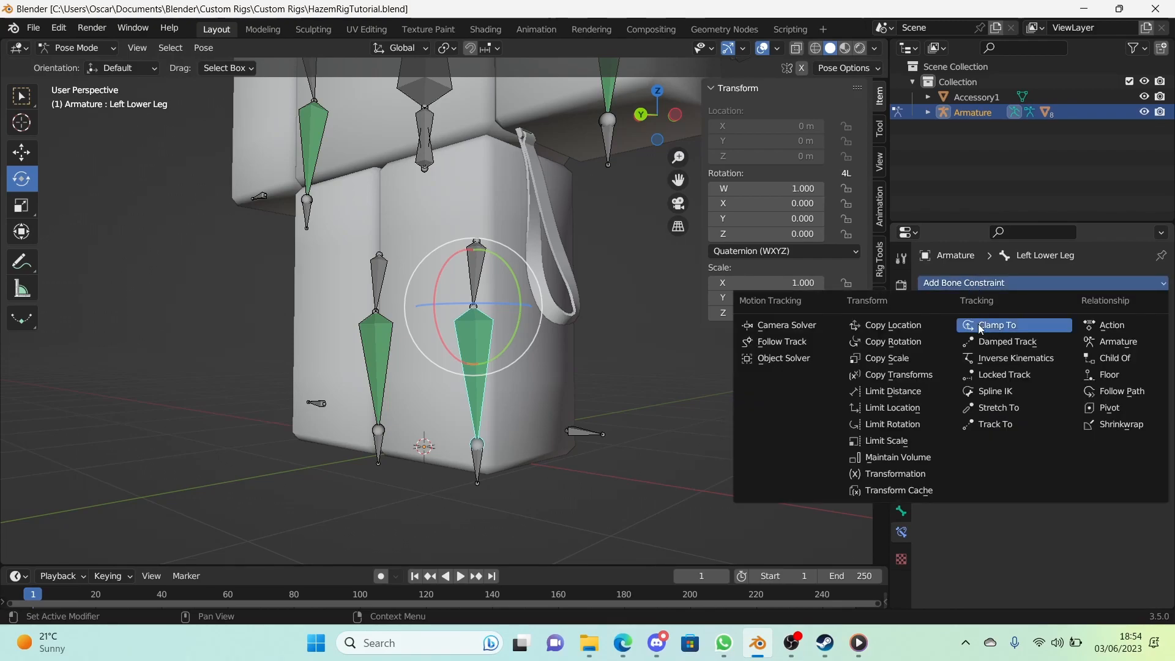
mouse_move(1122, 325)
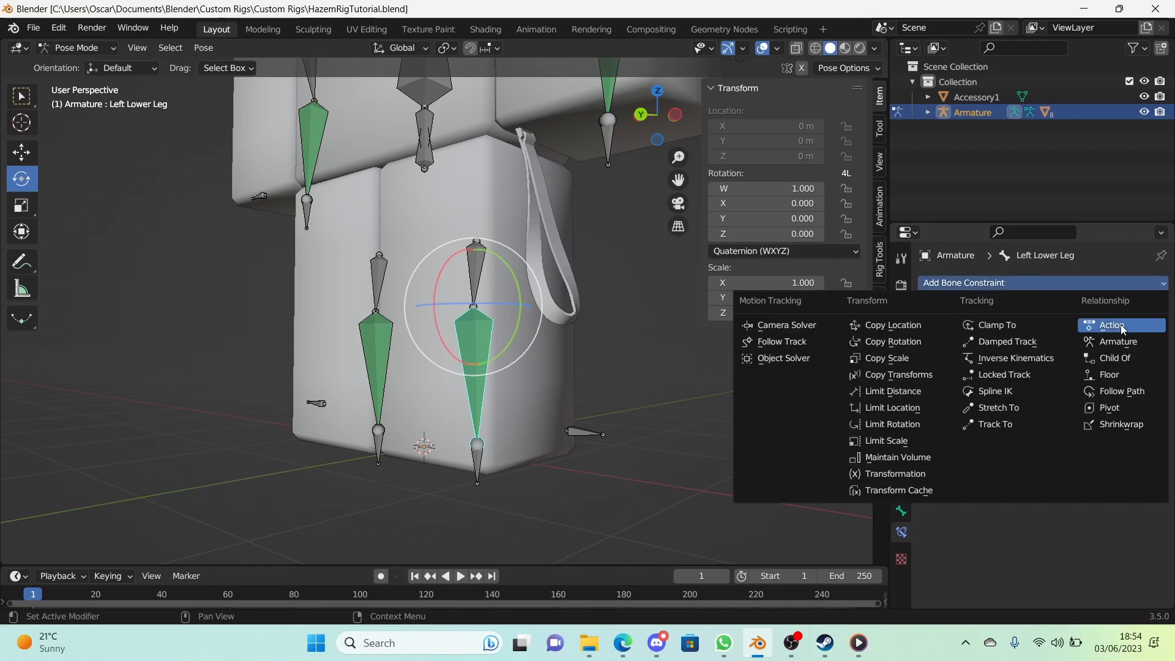
mouse_move(1006, 341)
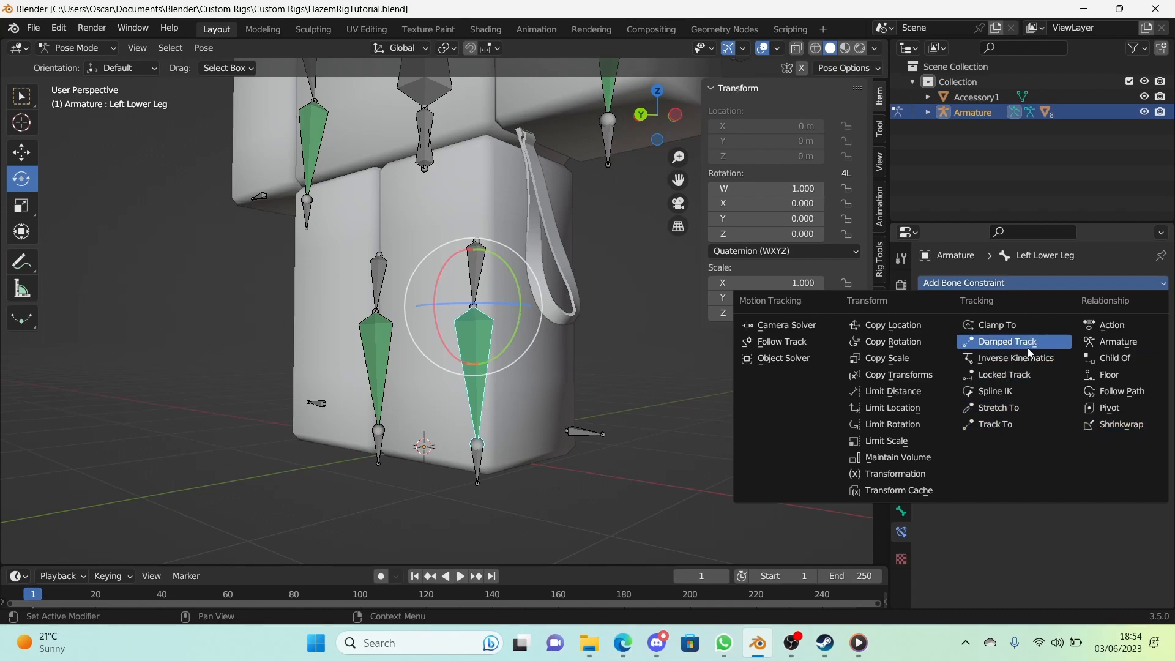
mouse_move(1024, 367)
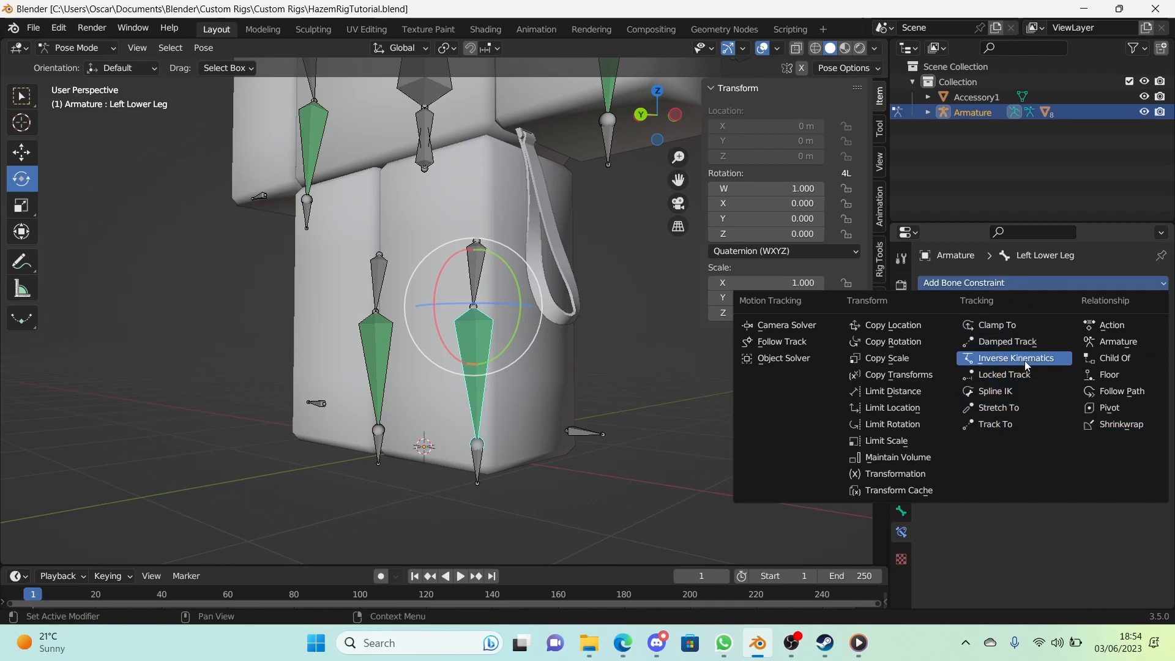
left_click(1016, 358)
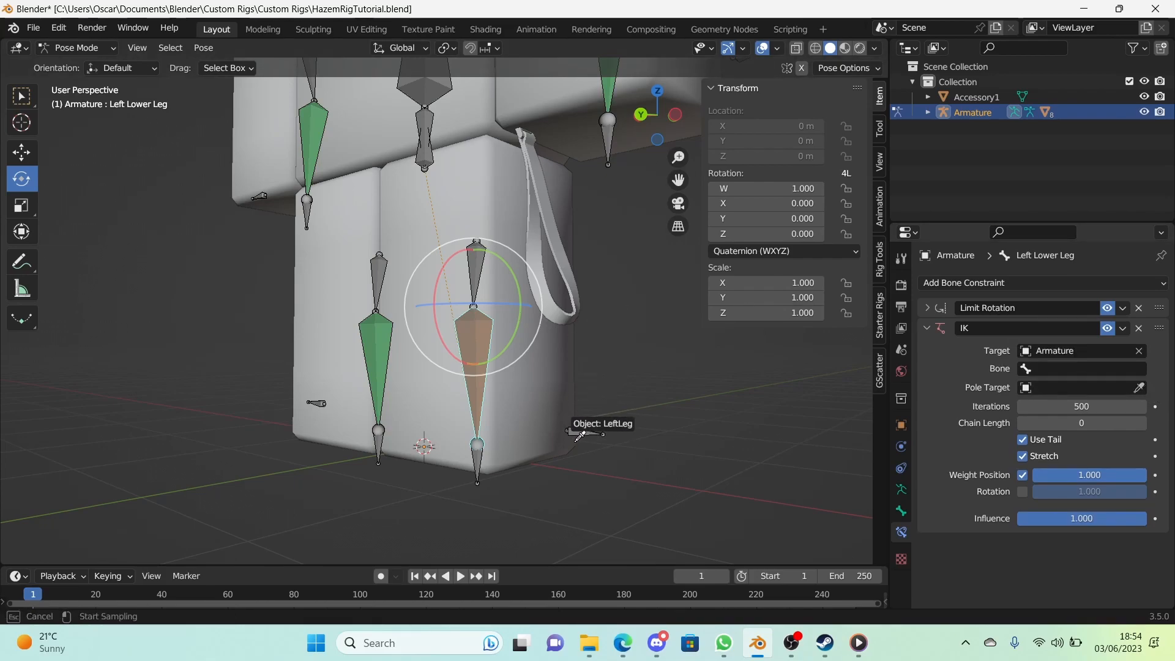
left_click(1089, 369)
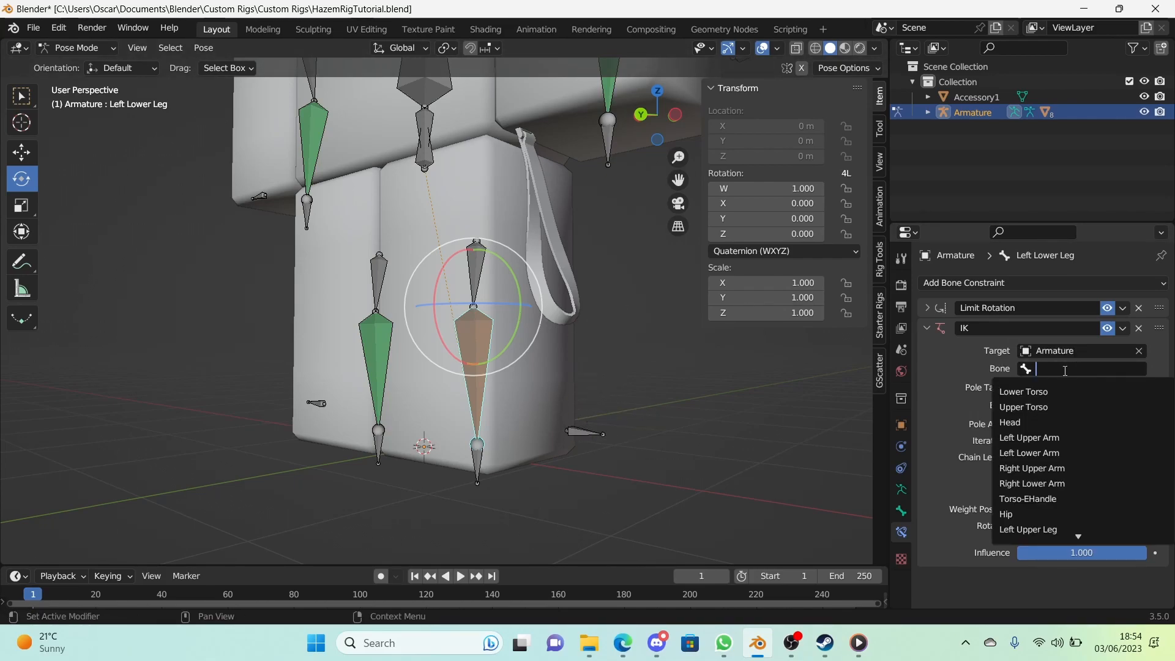
type("left")
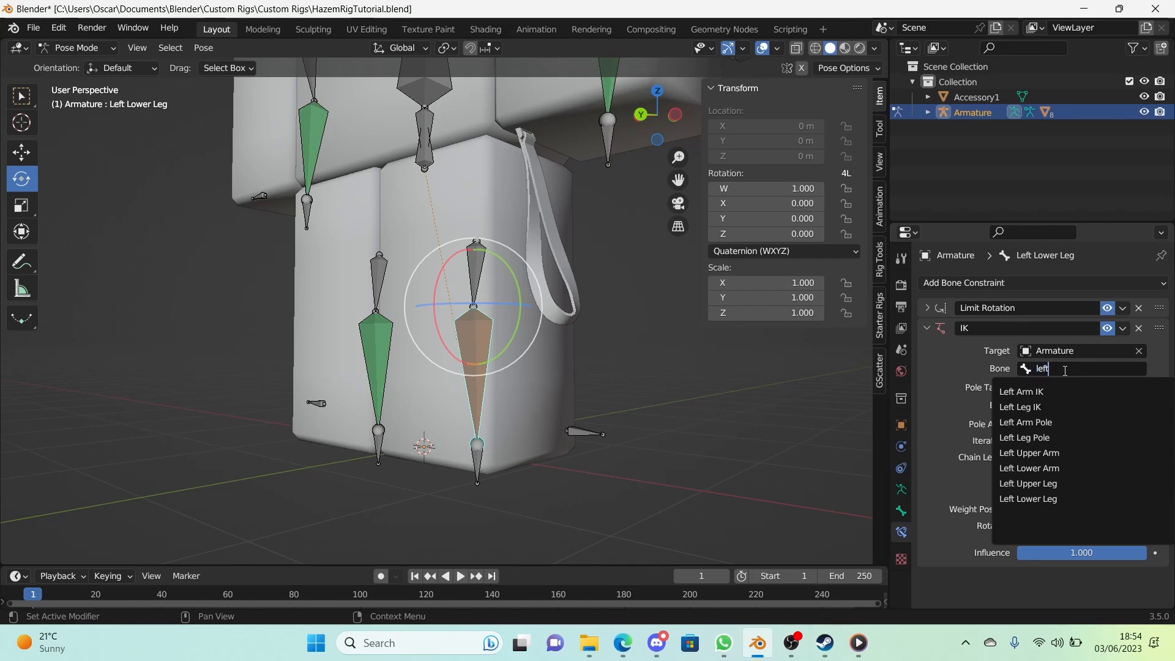
left_click(1020, 407)
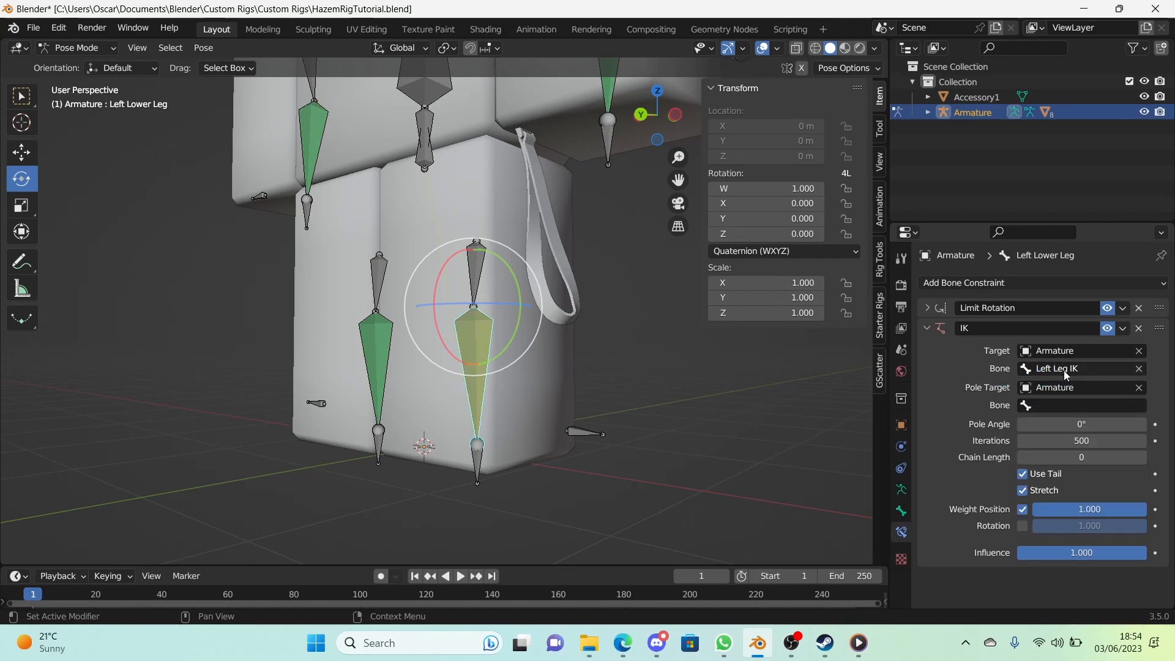
left_click(1085, 405)
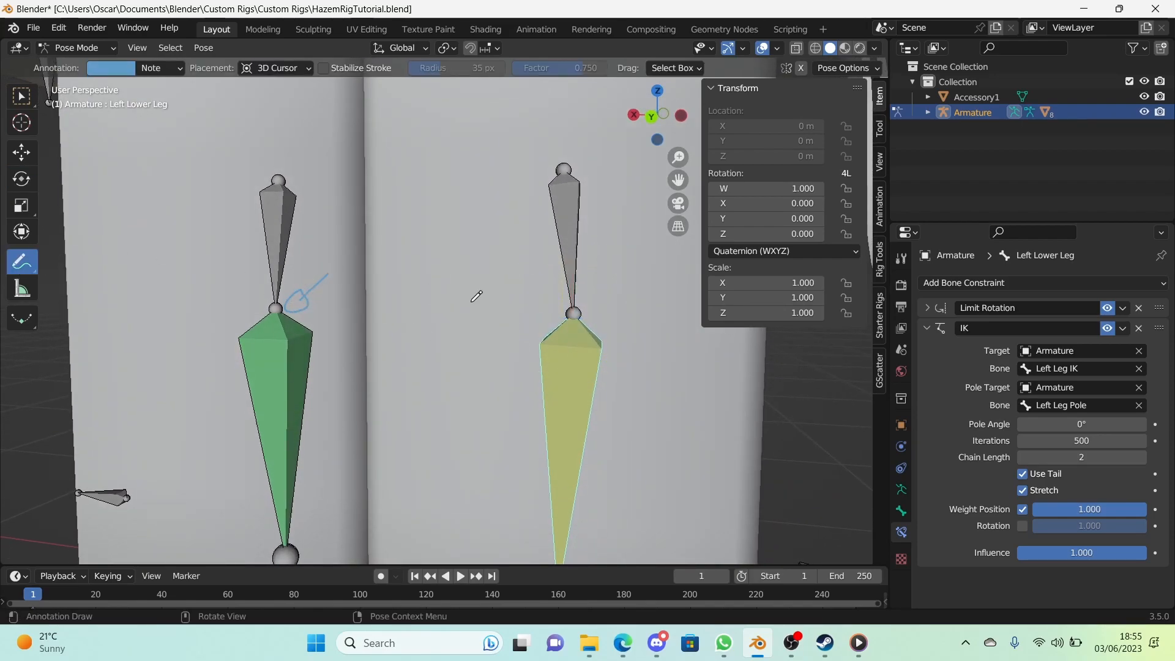
Step: Sketch an annotation arrow at the knee and set the IK pole angle to 90°
left_click_drag(509, 313, 554, 306)
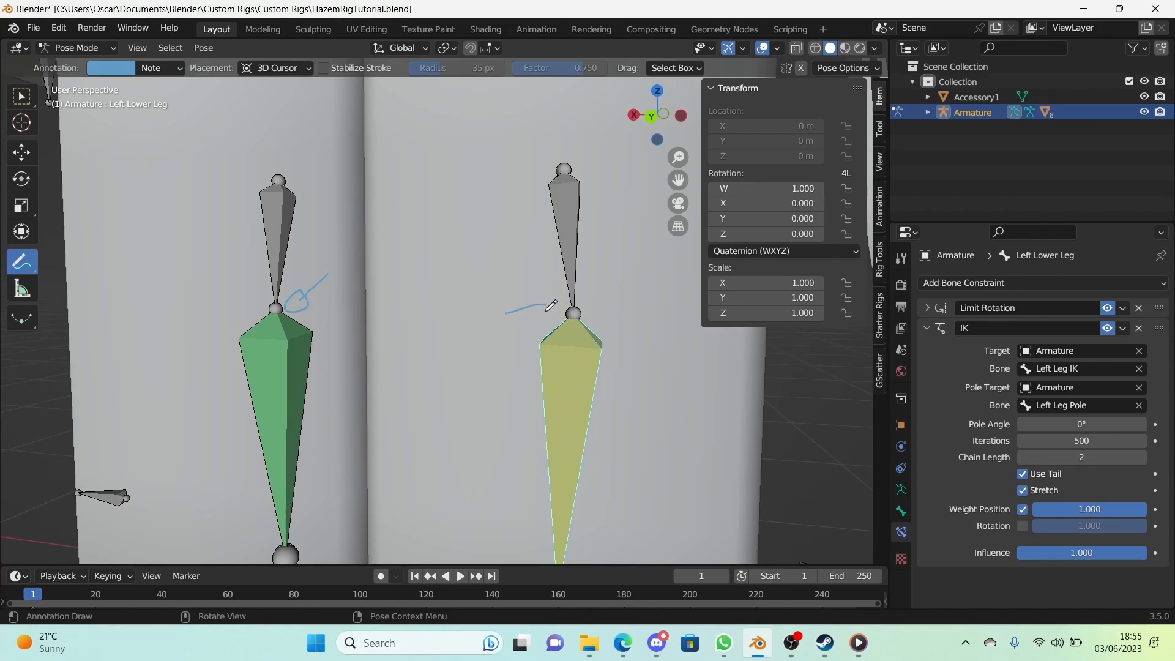
left_click_drag(509, 313, 577, 303)
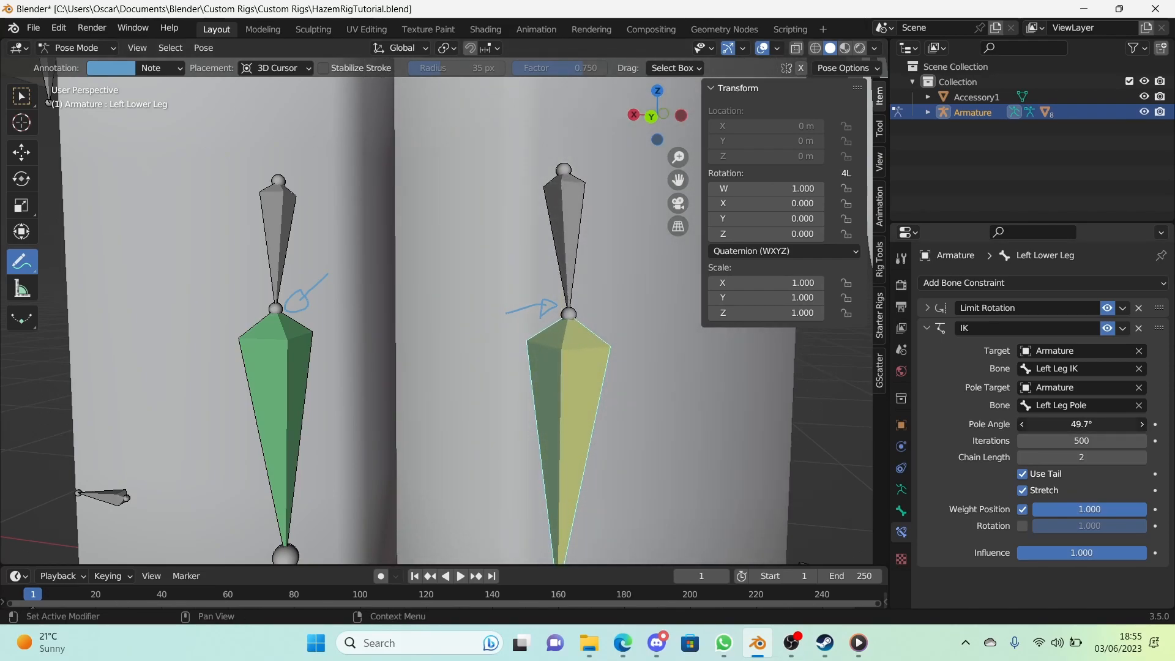
double_click(1081, 424)
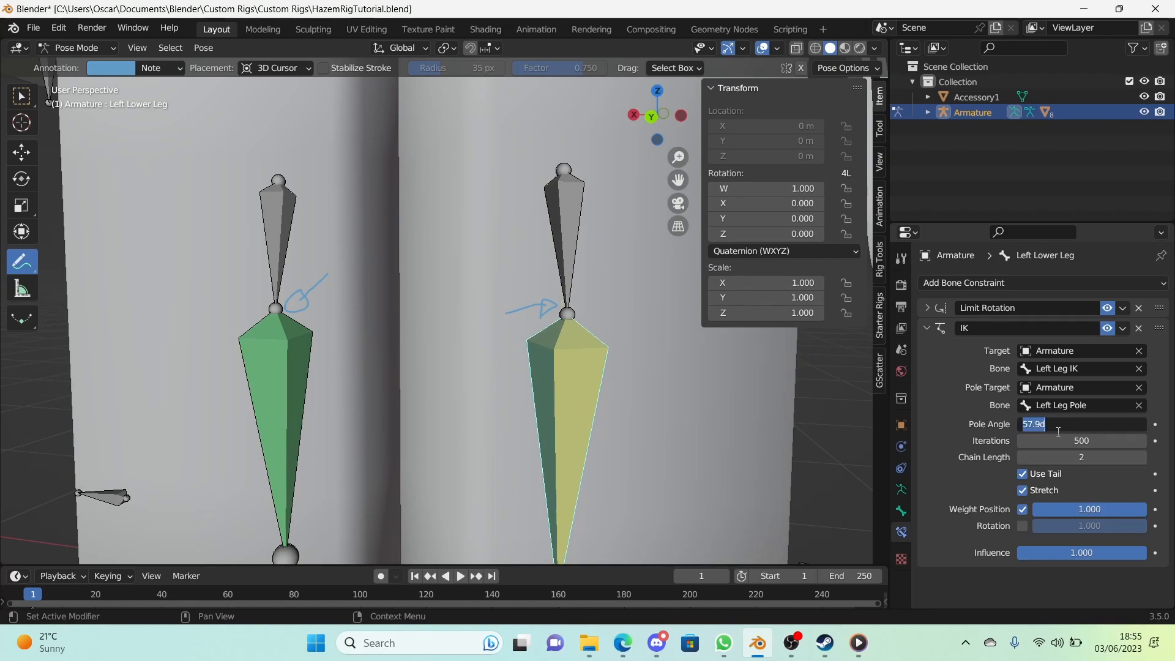
type("90")
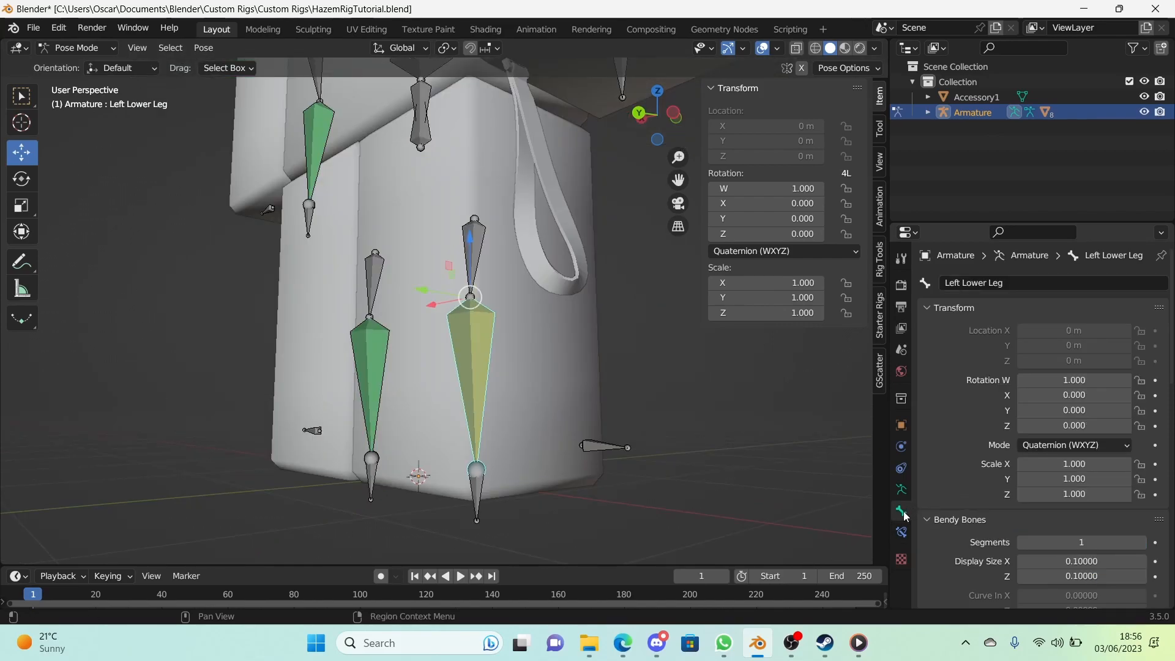
Step: Enable Limit Z (-180° to 180°) in Left Lower Leg's inverse kinematics settings
scroll("down", 3)
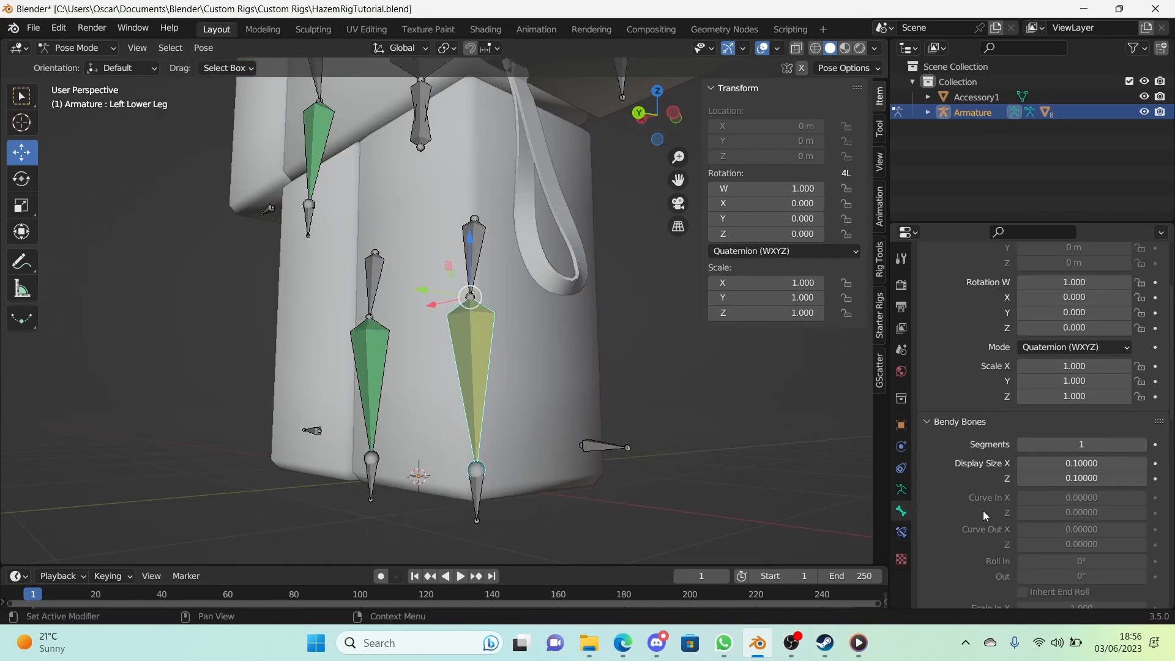
scroll("down", 3)
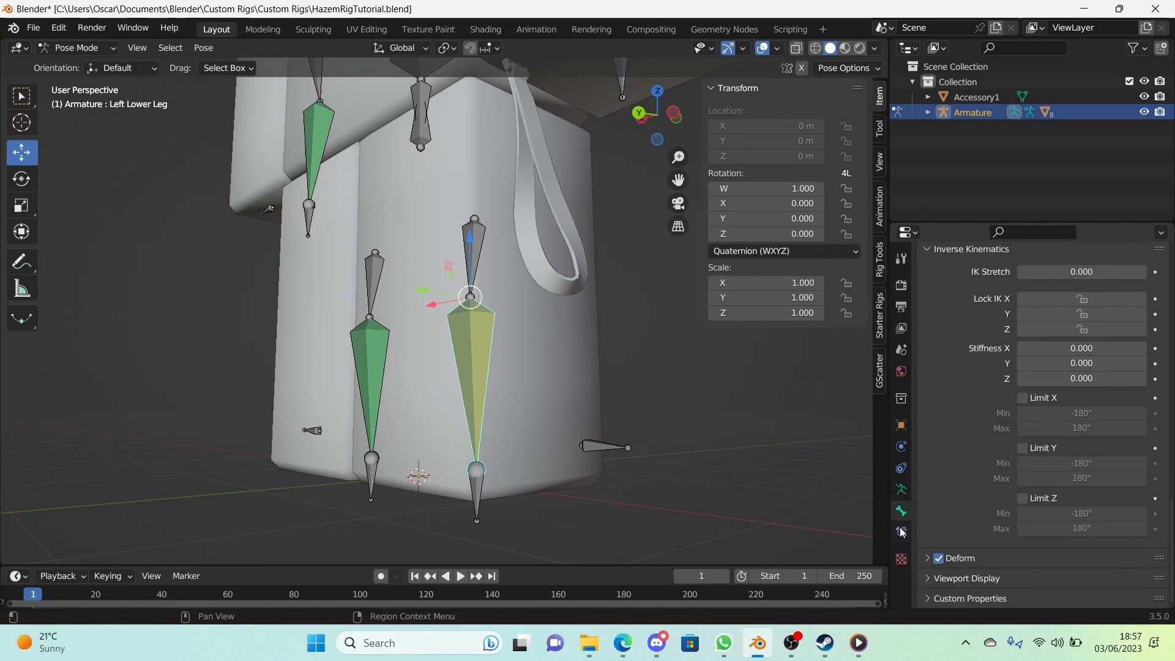
left_click(901, 532)
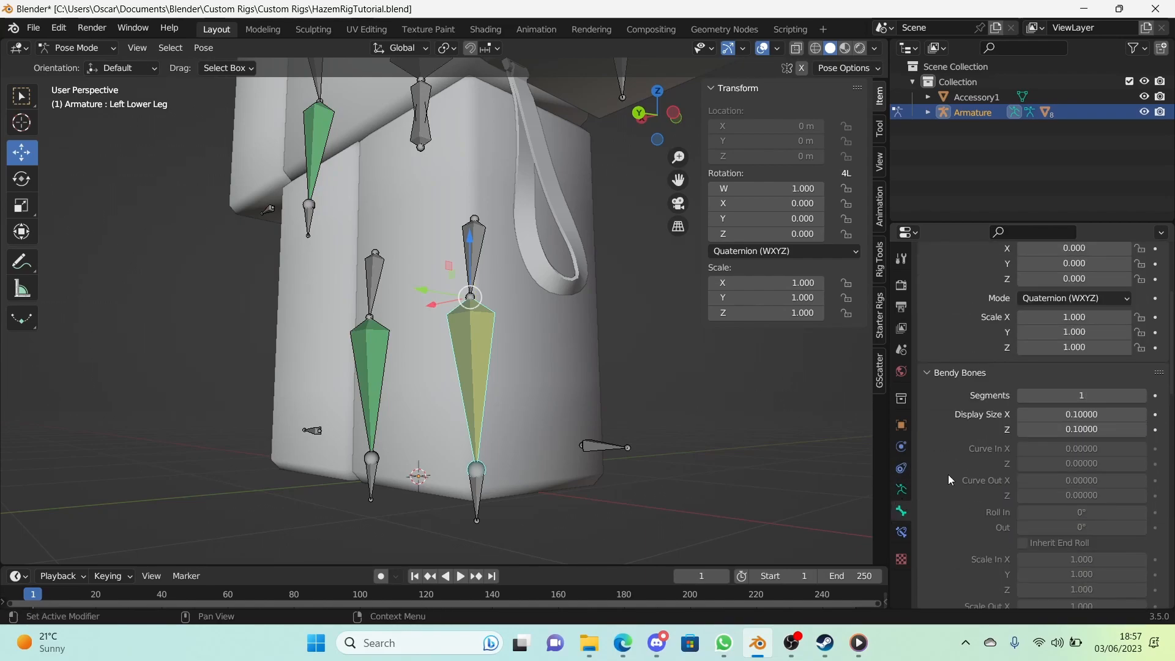
left_click(1023, 498)
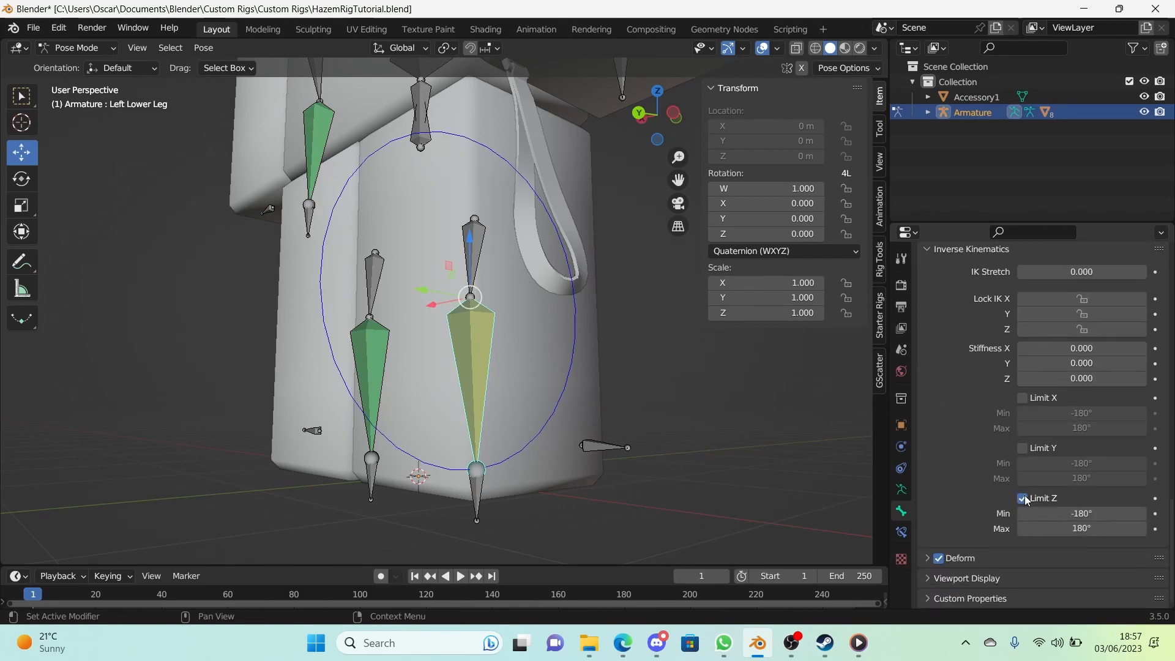
mouse_move(1081, 513)
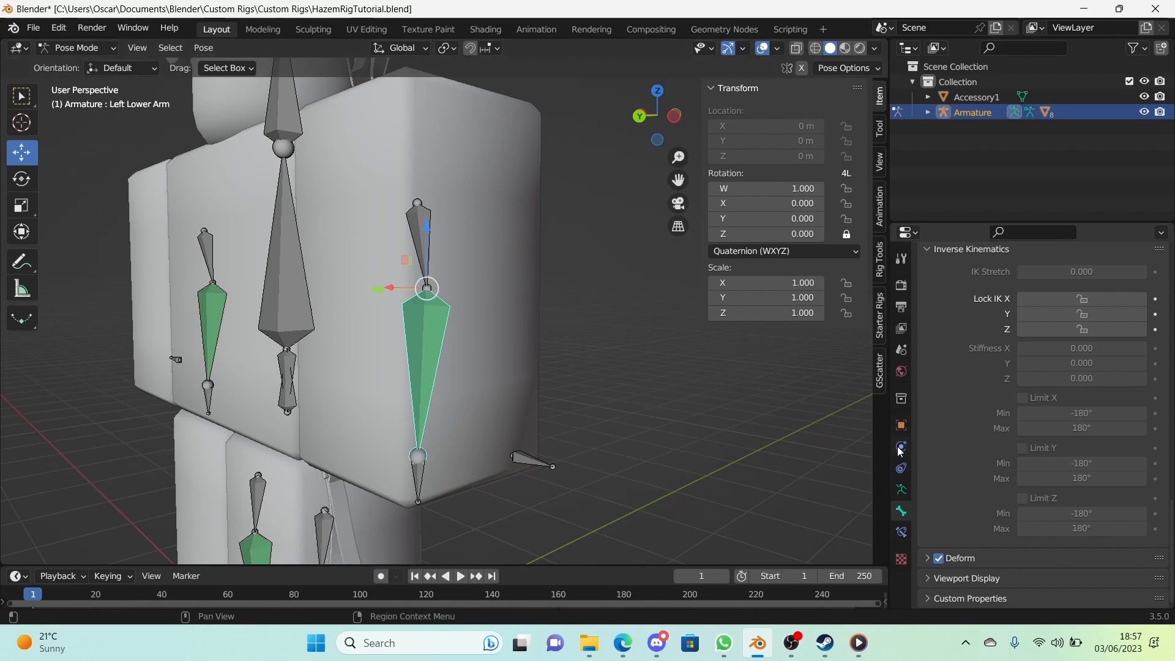
Step: Add an IK constraint to Left Lower Arm targeting Left Arm IK, pole Left Arm Pole
left_click(900, 448)
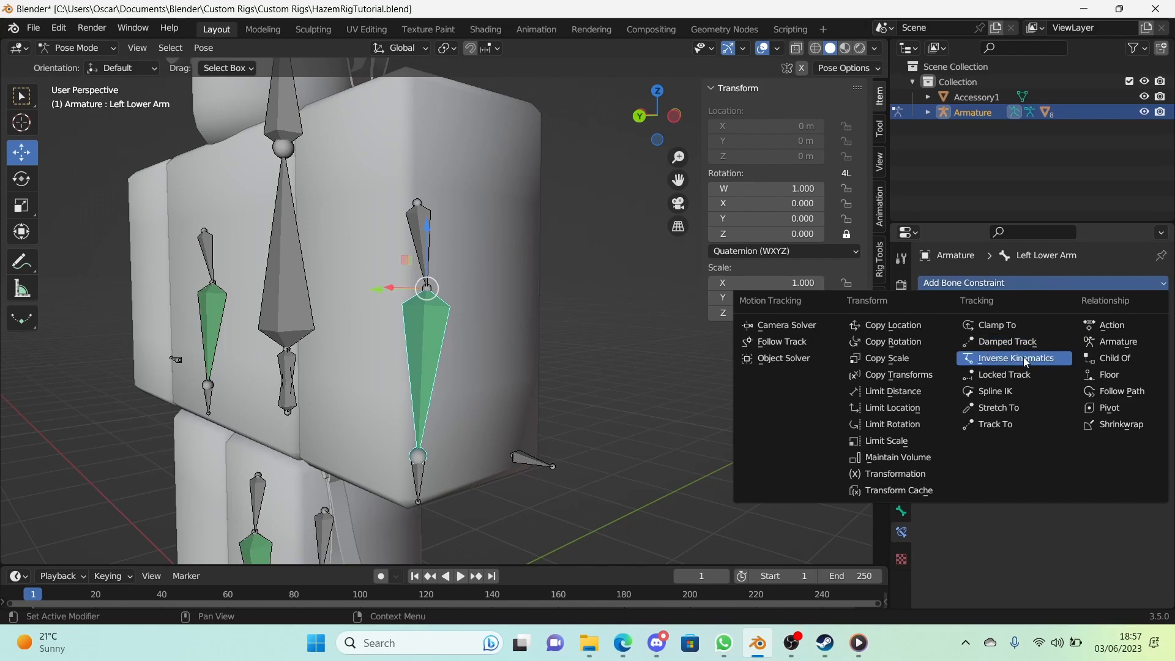
left_click(1020, 358)
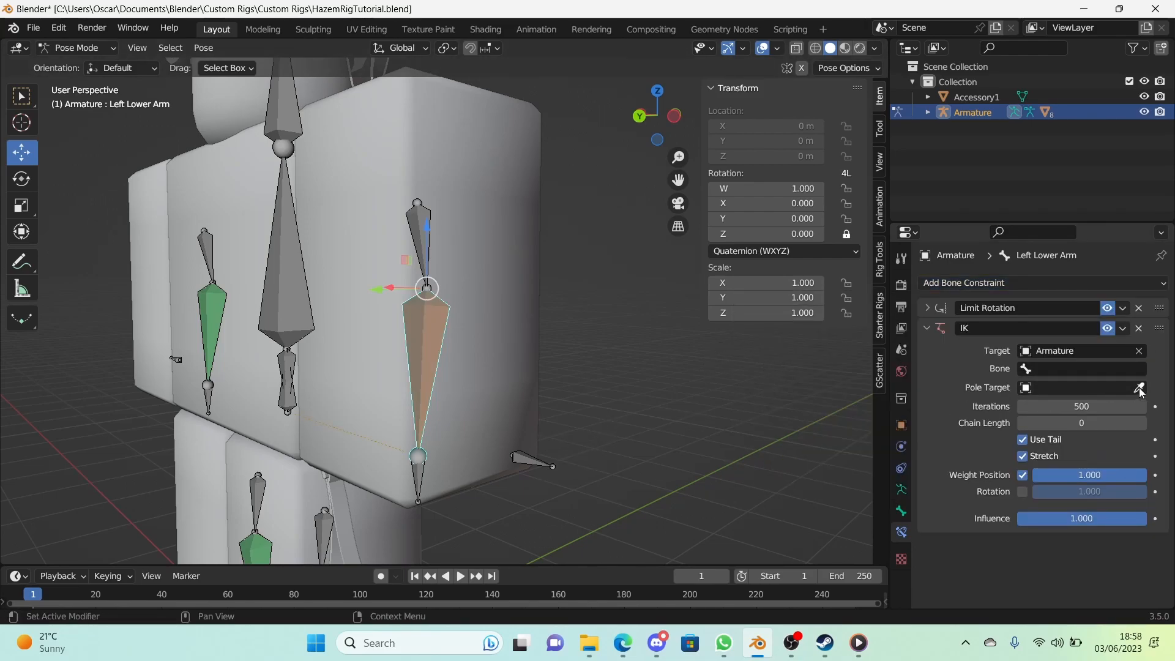
left_click(1082, 368)
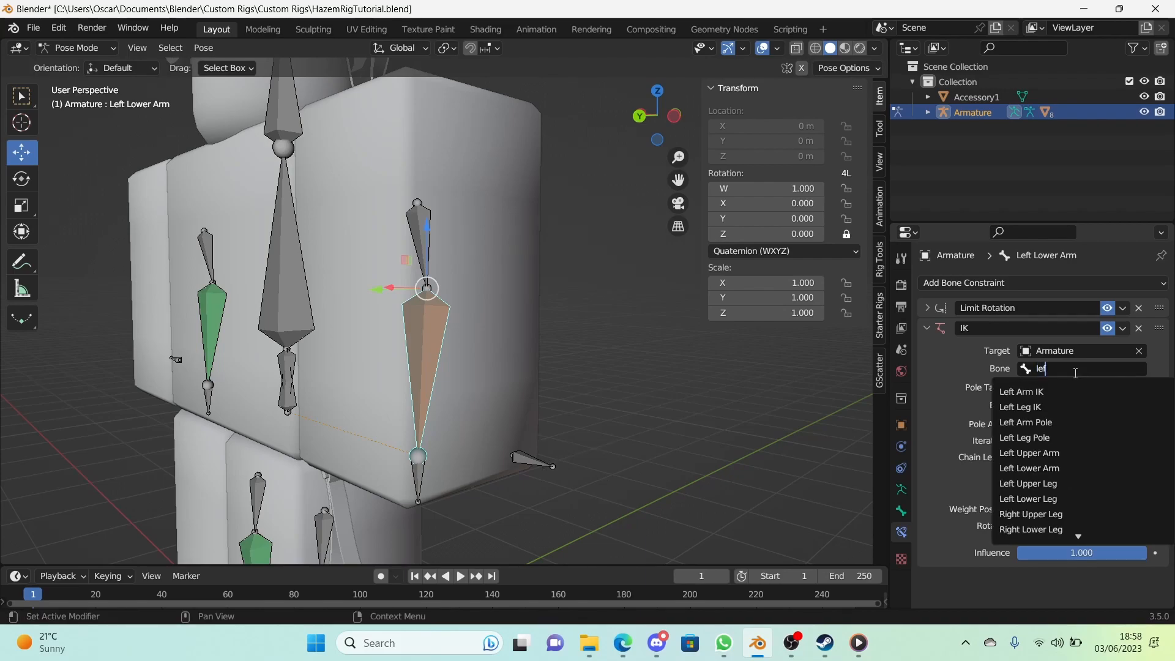
left_click(1020, 392)
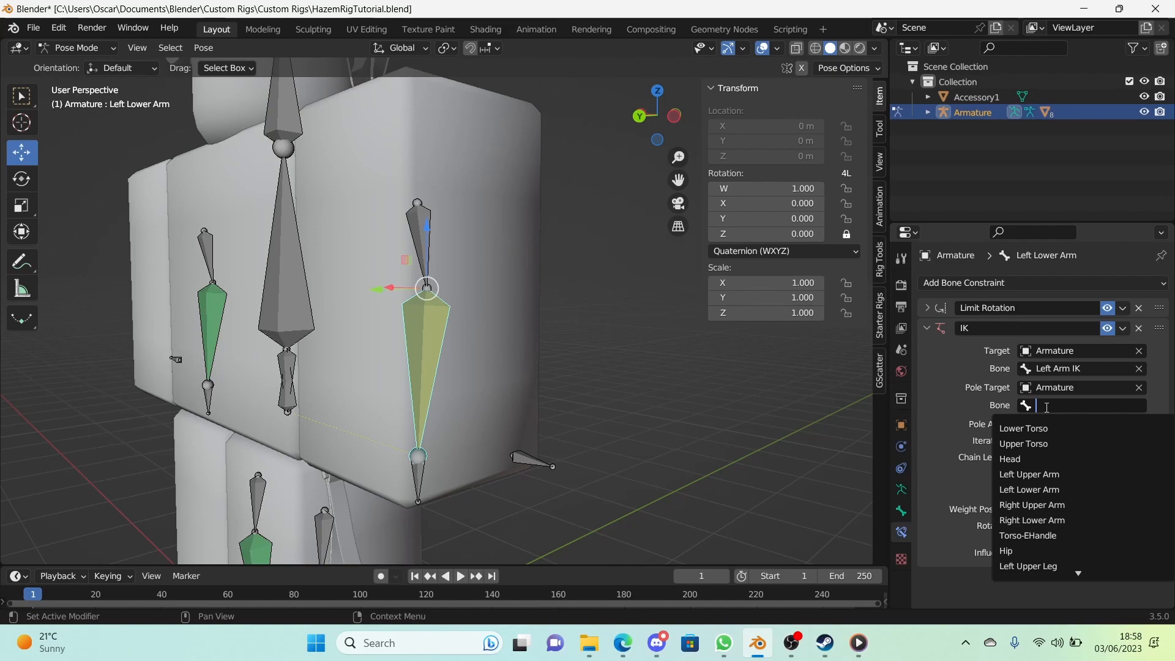
type("left a")
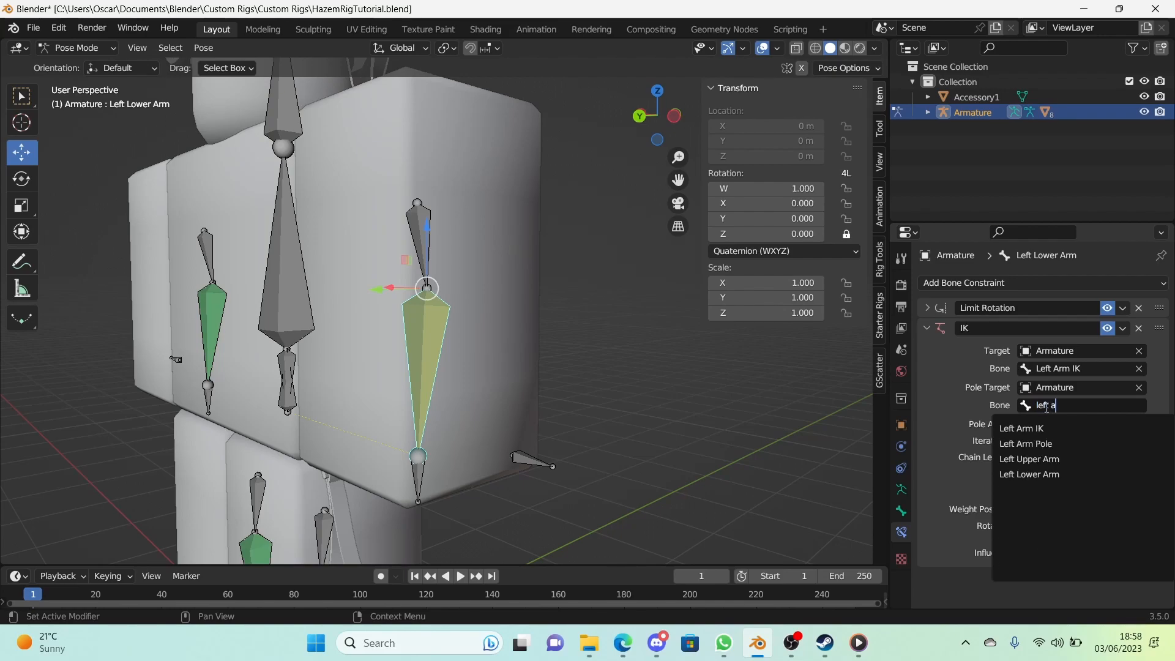
left_click(1026, 444)
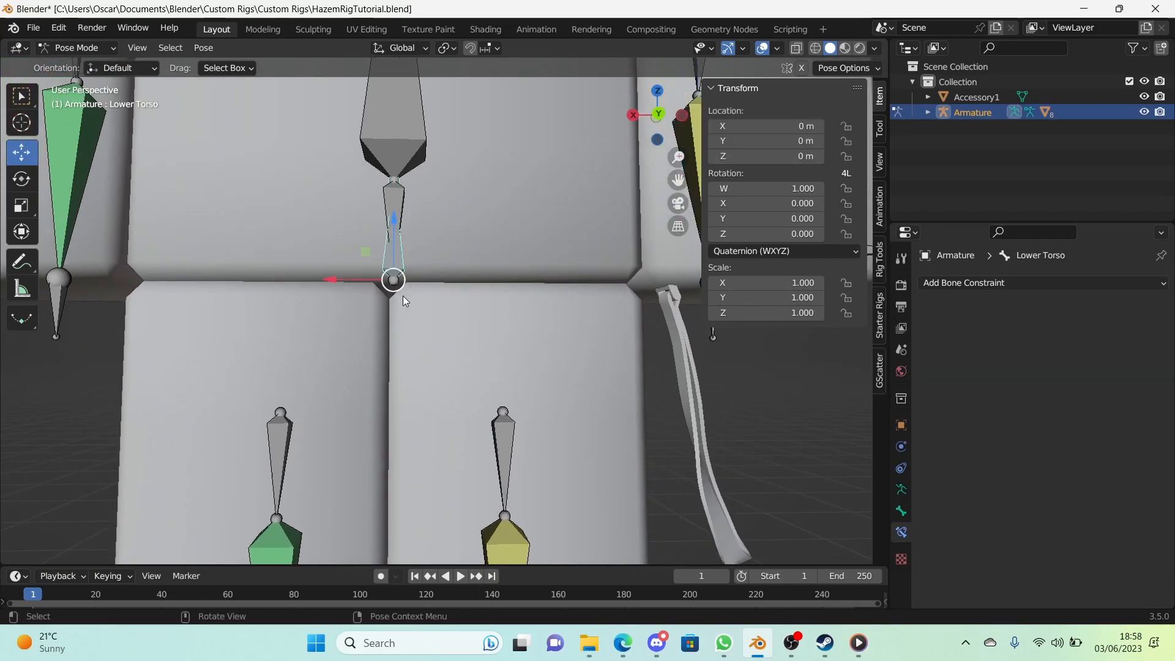
key("g")
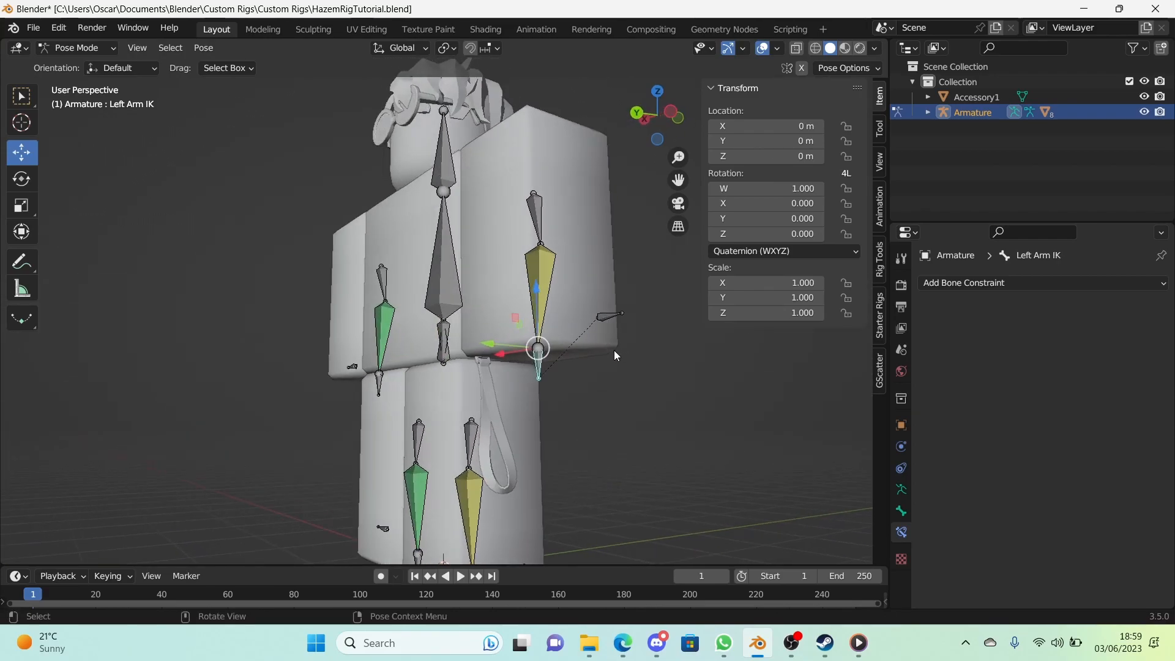
Step: Enable the X-axis IK rotation limit in Left Lower Arm's bone properties
left_click_drag(537, 347, 529, 297)
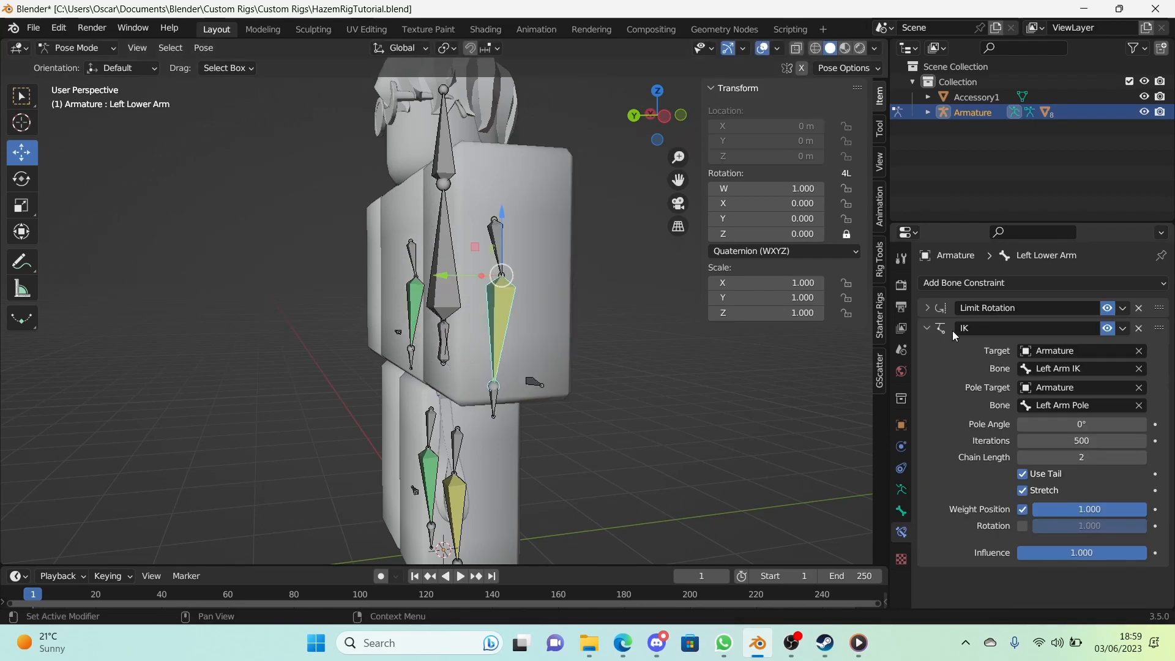
left_click(927, 308)
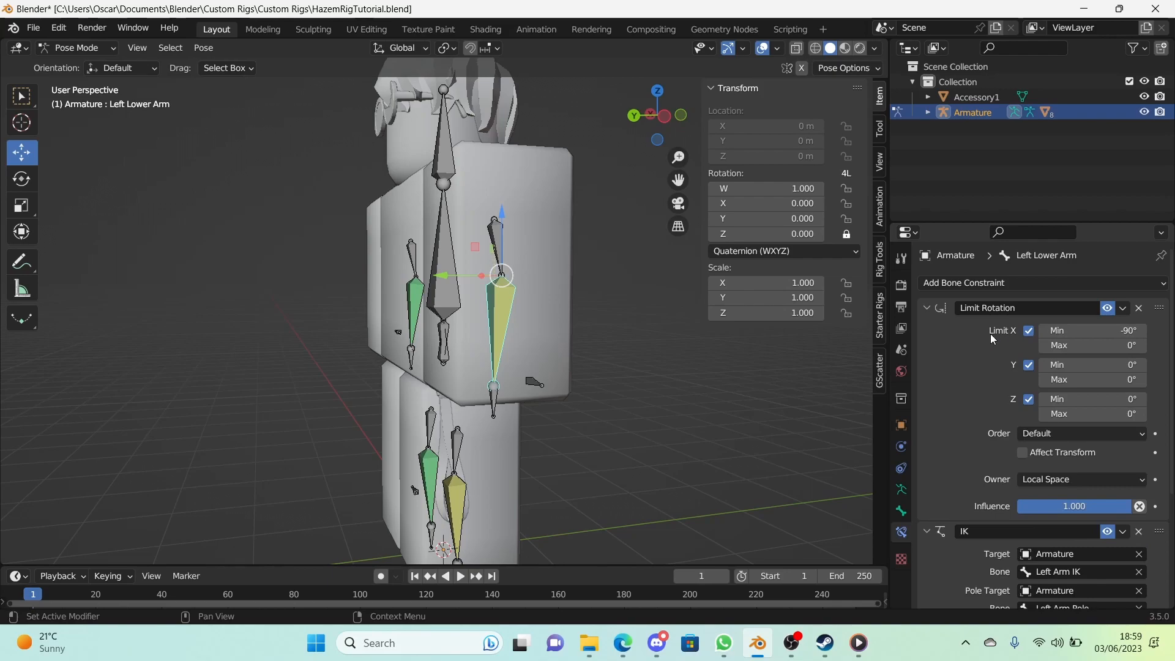
left_click(927, 308)
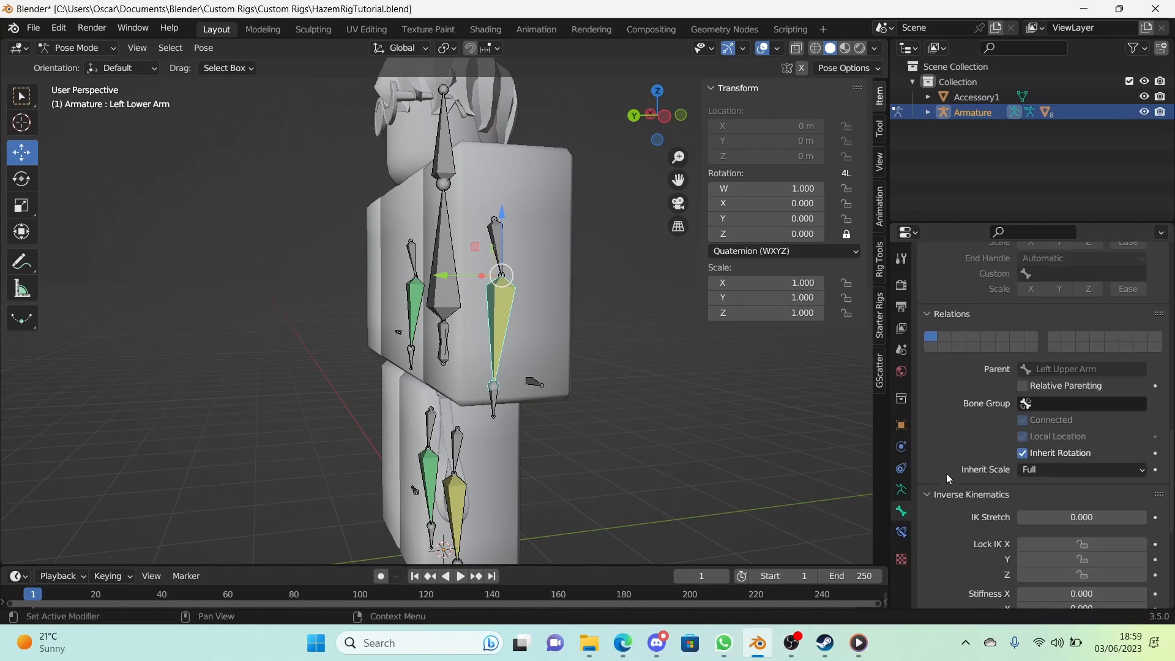
scroll("down", 3)
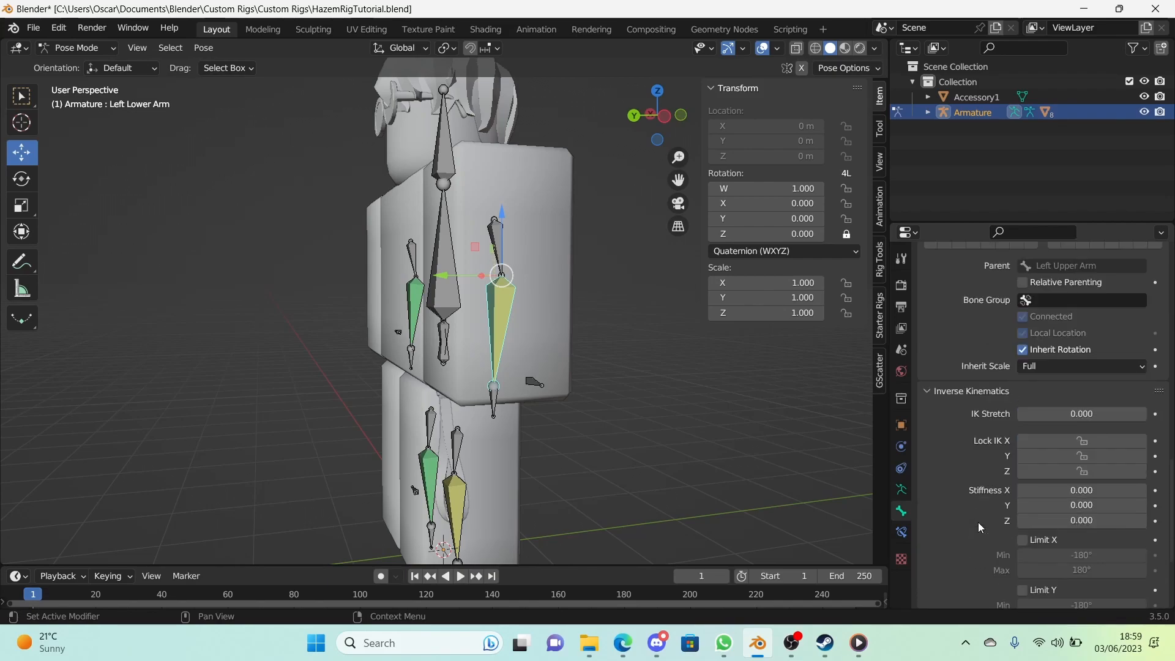
scroll("down", 3)
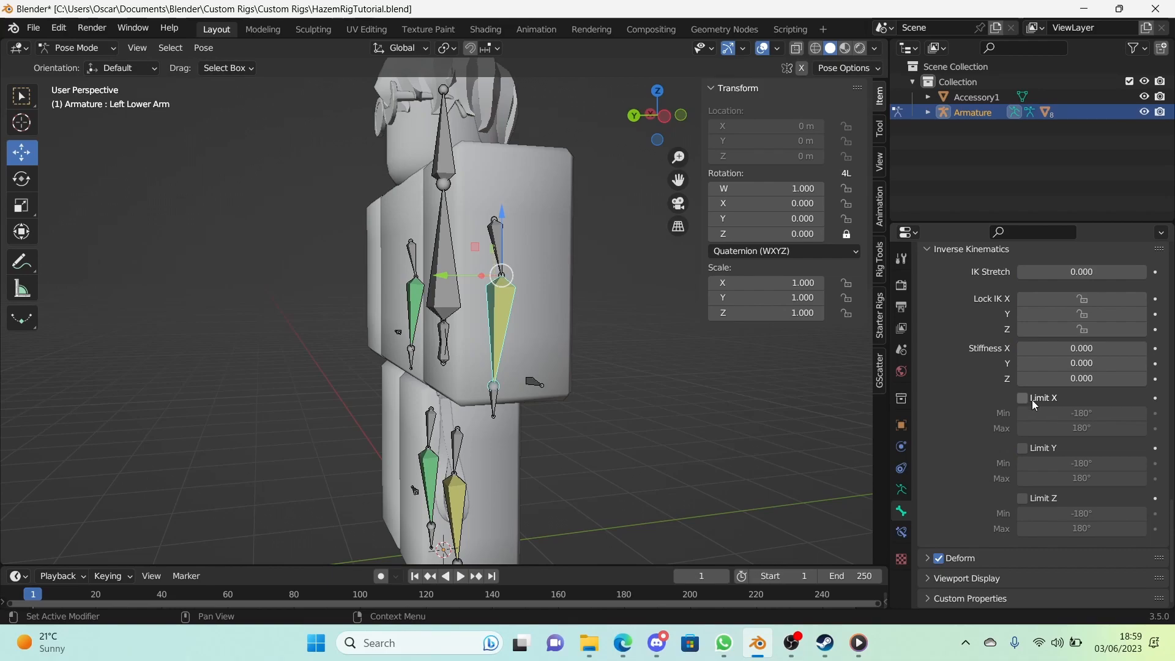
left_click(1023, 397)
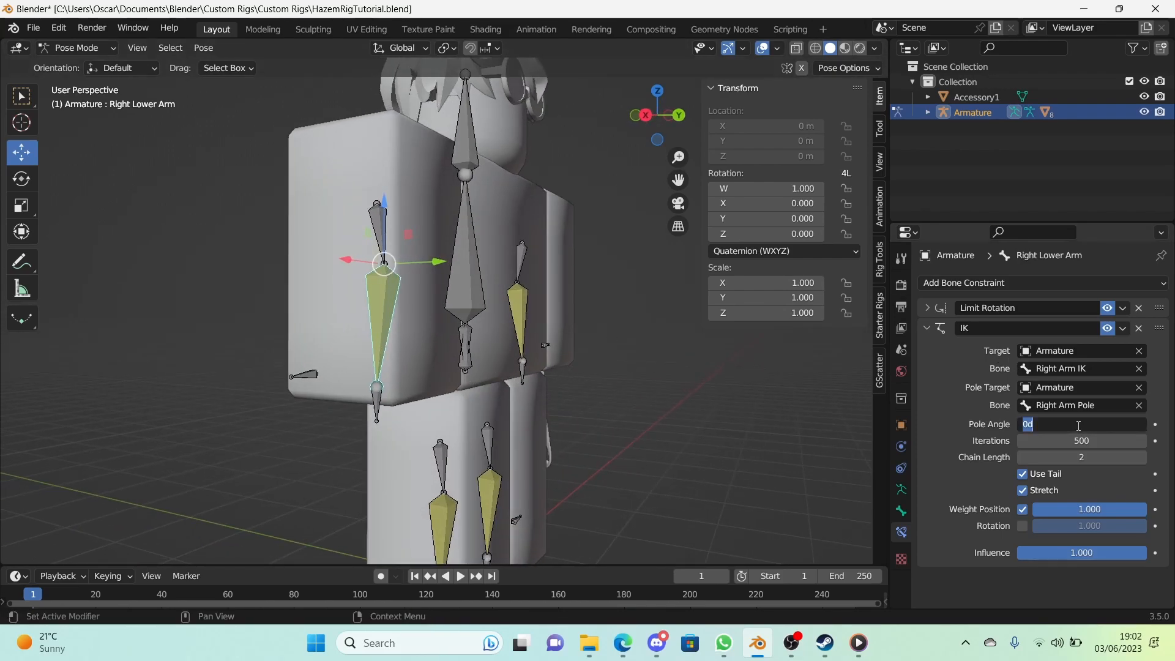
Step: Set the Right Lower Arm IK constraint's pole angle to 180°
type("180")
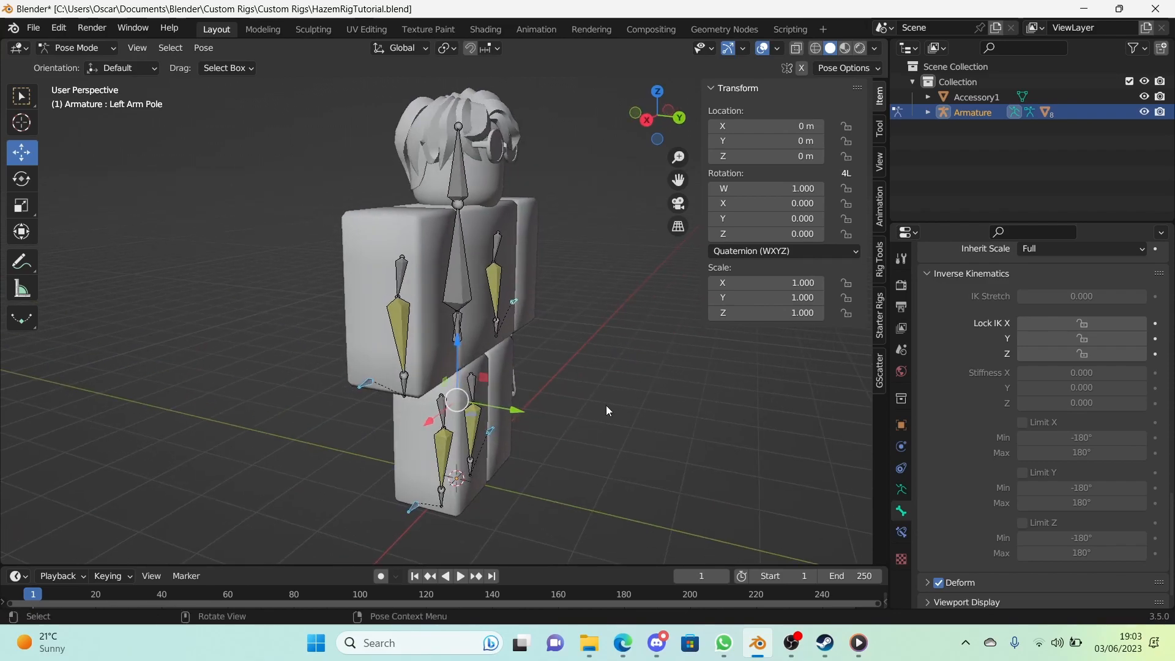
mouse_move(574, 333)
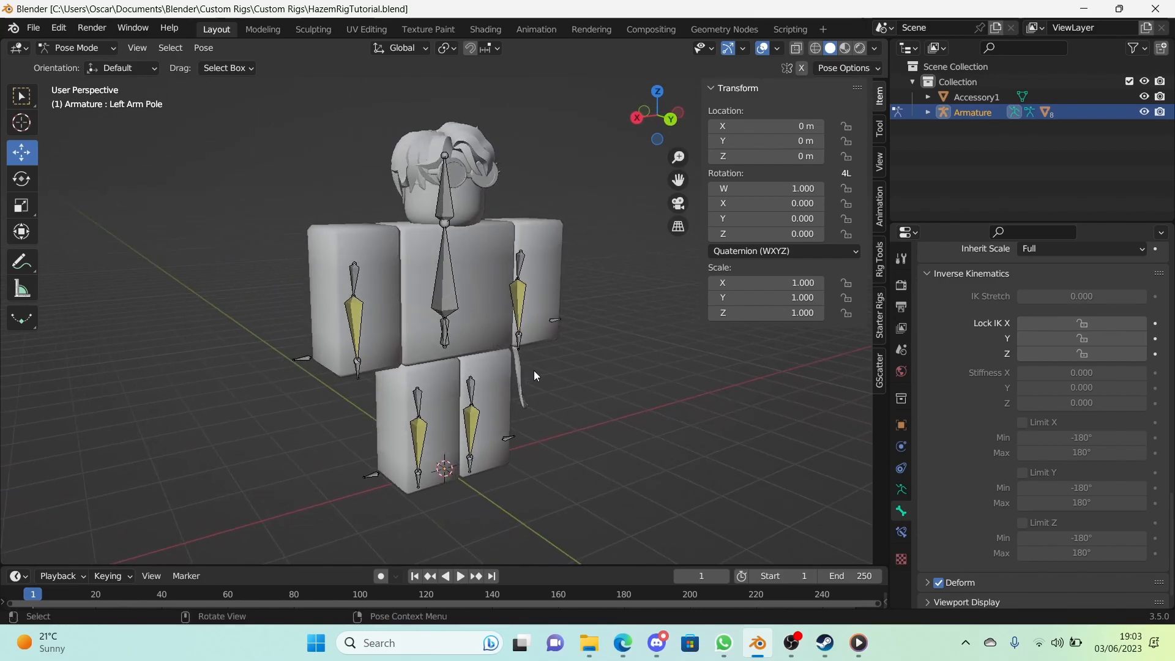
mouse_move(557, 418)
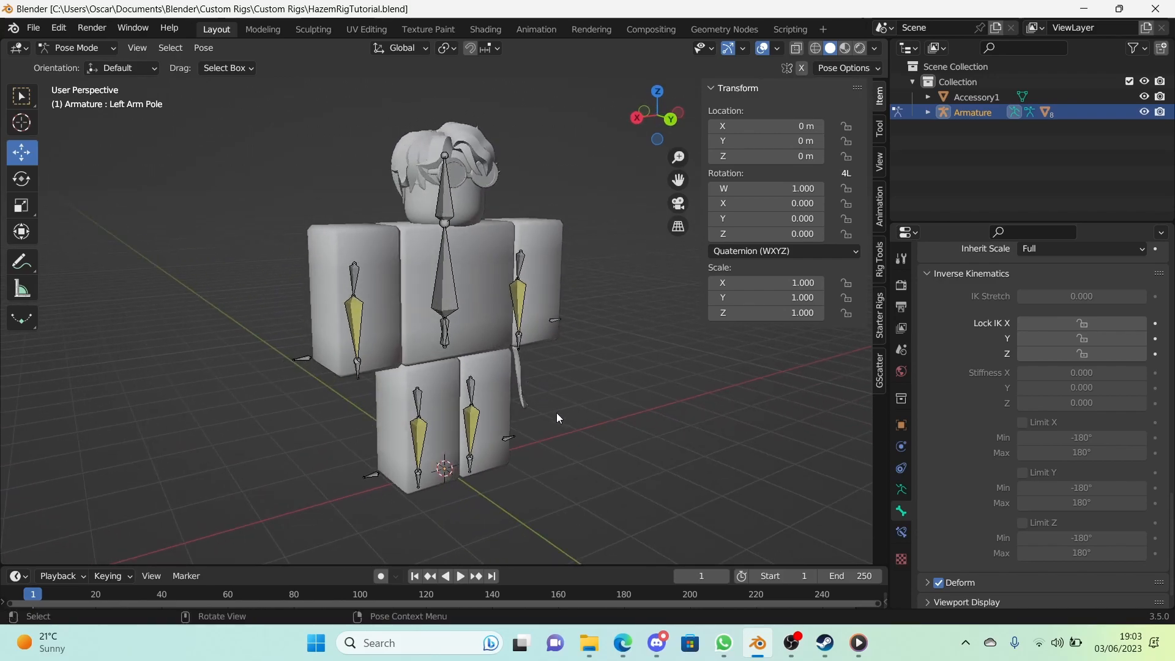
mouse_move(555, 424)
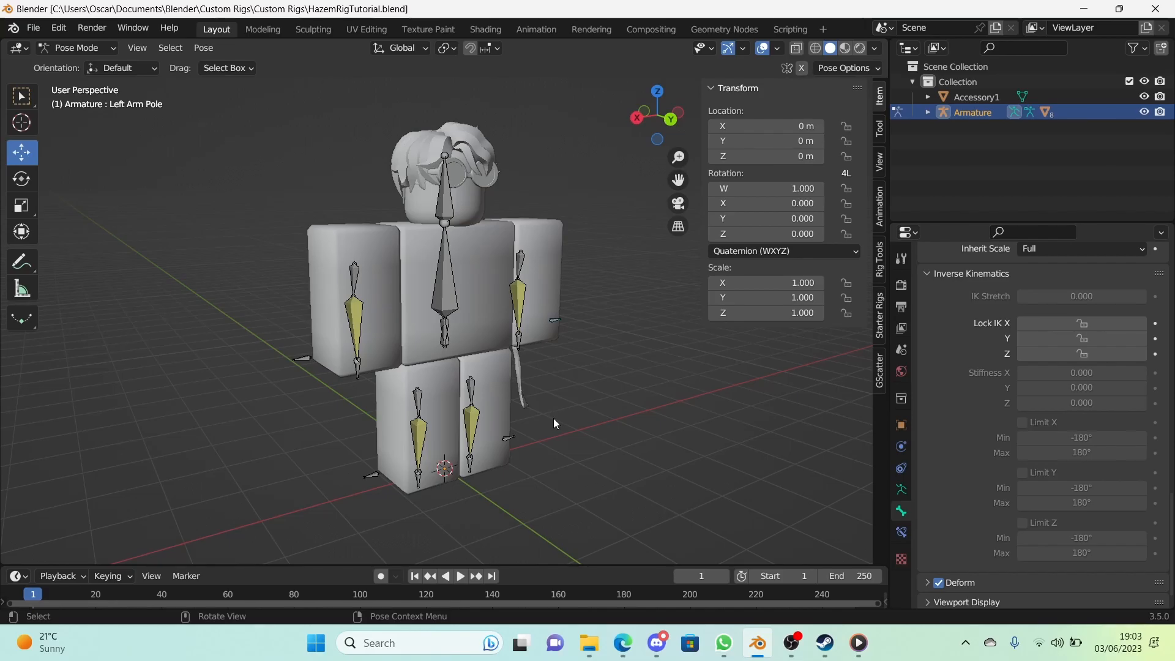